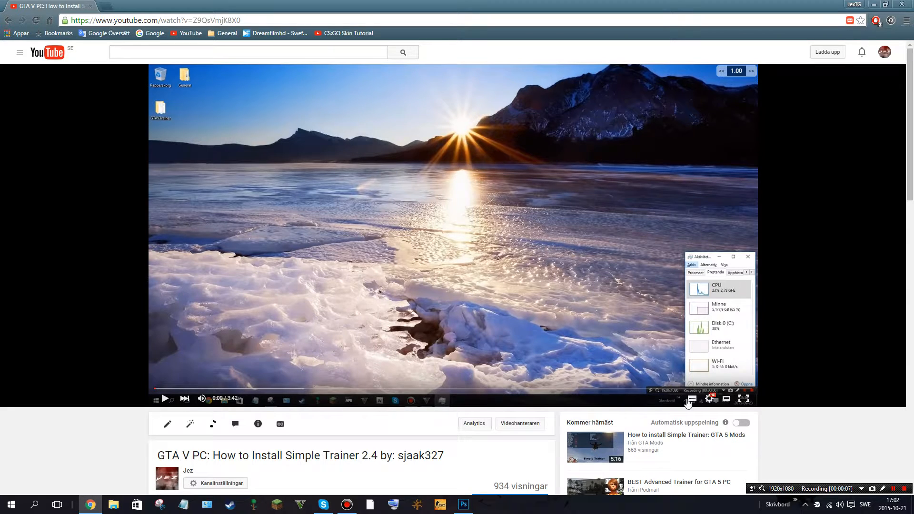
View youtube.com/testtube's new-player section in a new tab, then return to the GTA V video
{"action": "left_click", "coordinate": [709, 399]}
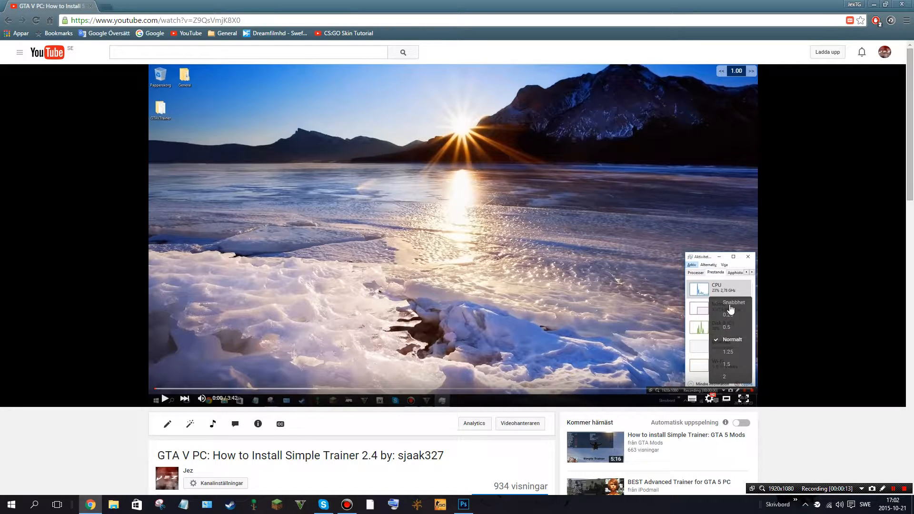
{"action": "left_click", "coordinate": [709, 399]}
{"action": "type", "text": "youtube"}
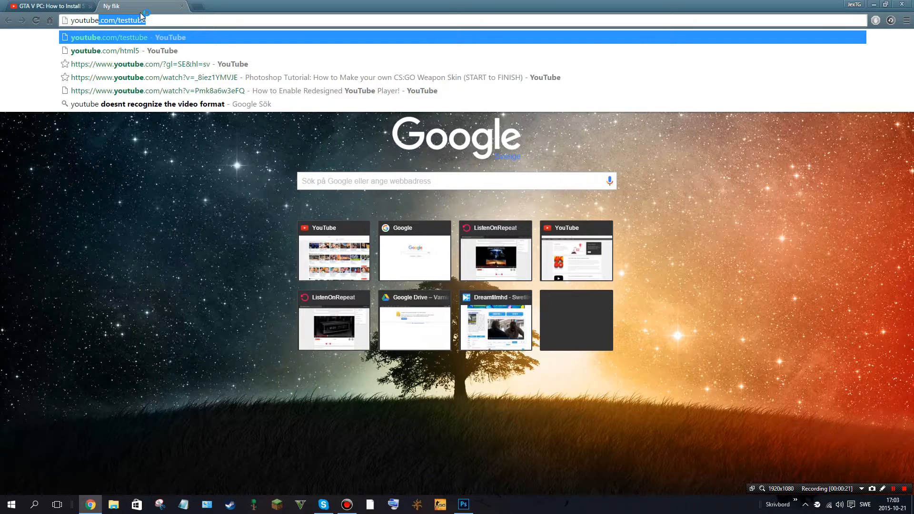
{"action": "type", "text": "testtube"}
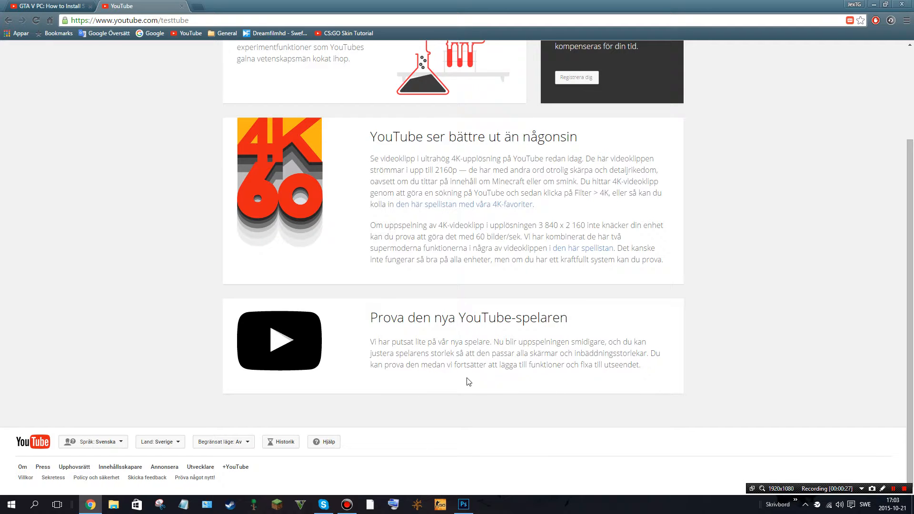
{"action": "mouse_move", "coordinate": [406, 402]}
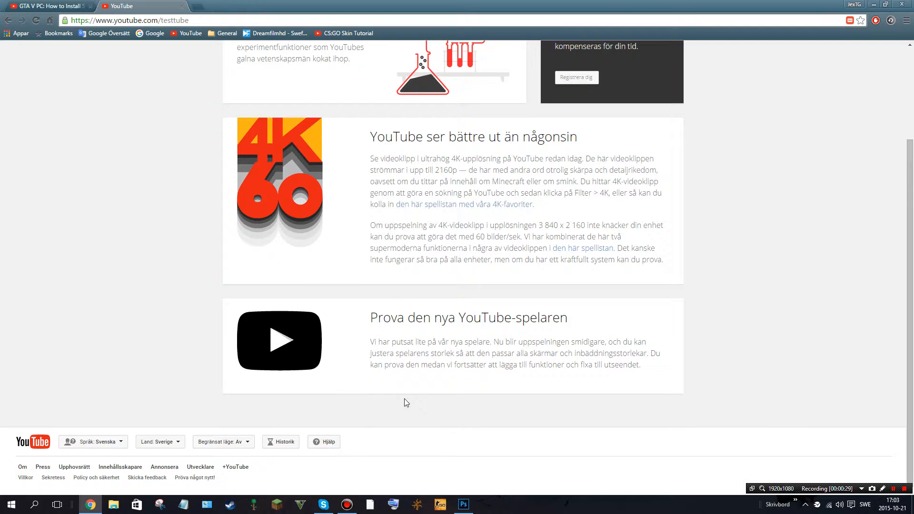
{"action": "left_click", "coordinate": [46, 6]}
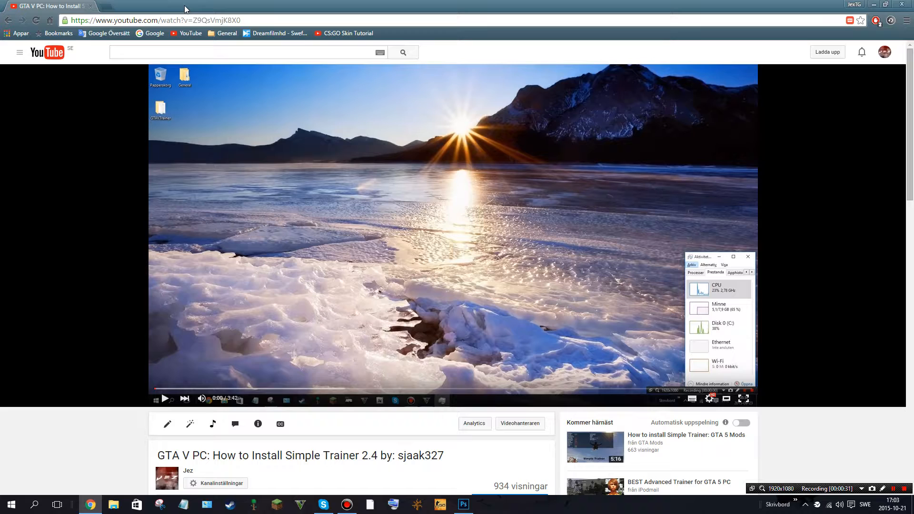
Open Chrome's Tillägg (Extensions) page from the menu's Fler verktyg submenu
{"action": "left_click", "coordinate": [709, 399]}
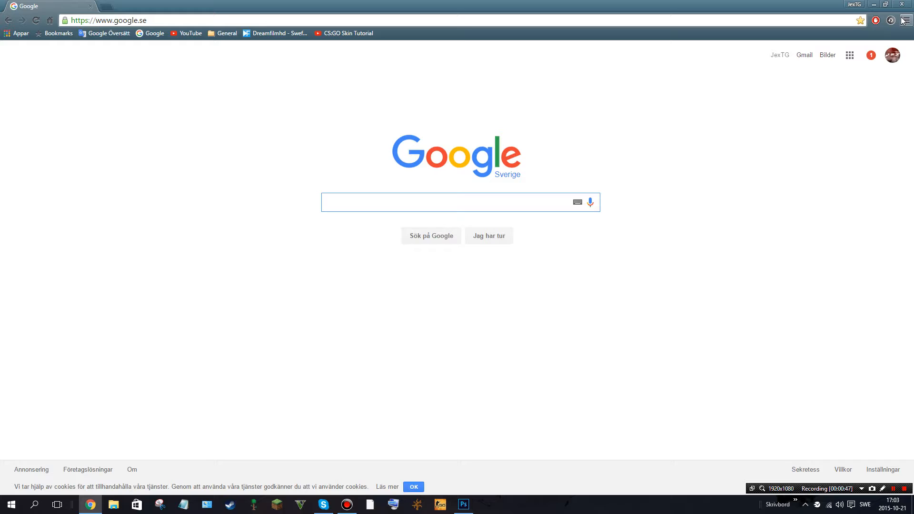
{"action": "left_click", "coordinate": [455, 202]}
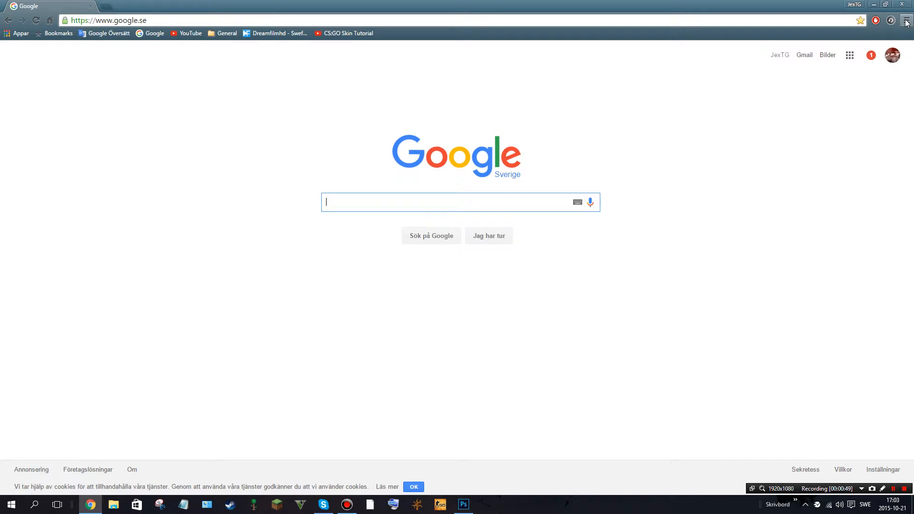
{"action": "left_click", "coordinate": [906, 20]}
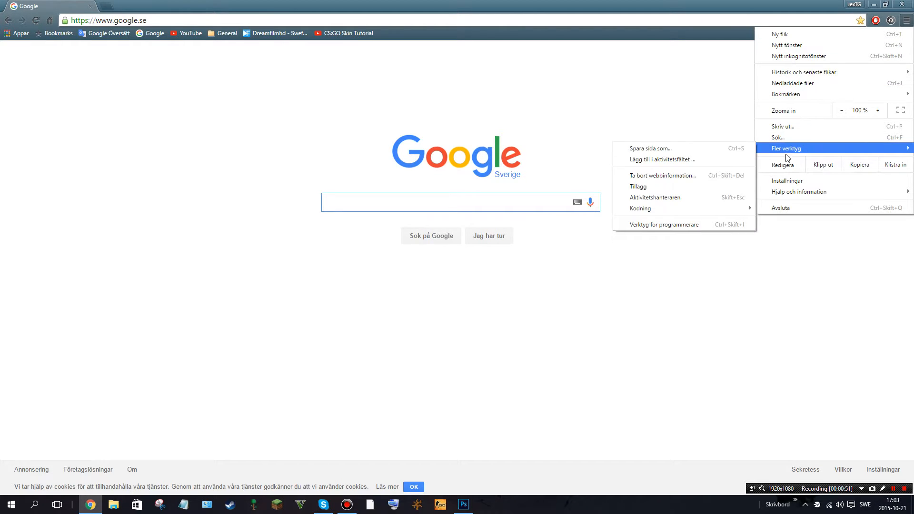
{"action": "left_click", "coordinate": [638, 187]}
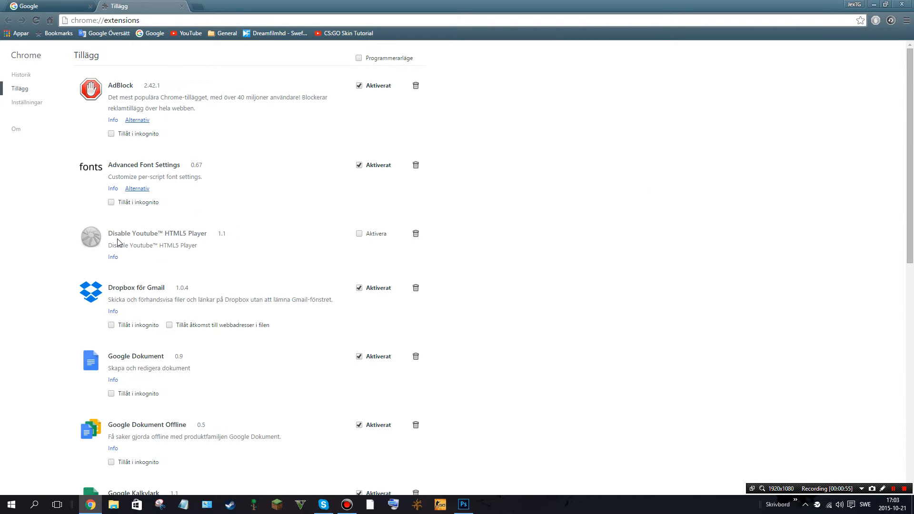
{"action": "mouse_move", "coordinate": [183, 248]}
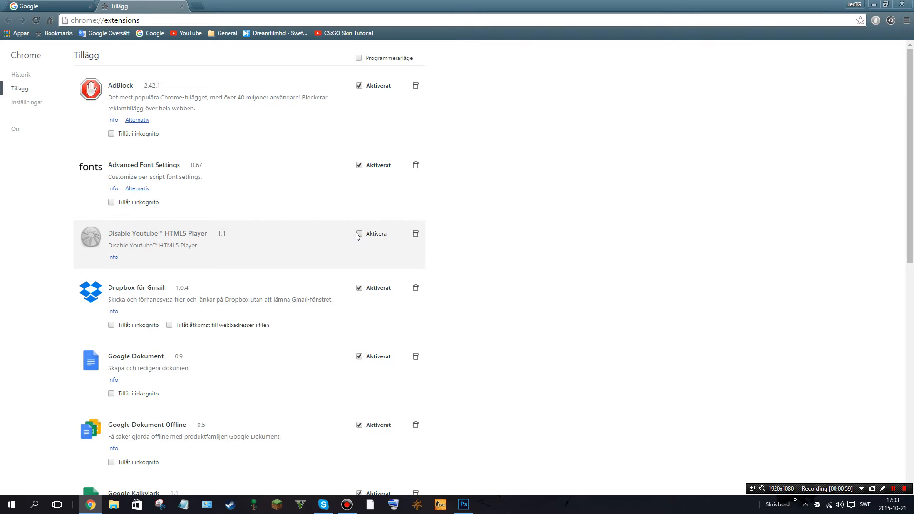
Tick Aktivera for Disable Youtube™ HTML5 Player and close the Tillägg tab
{"action": "left_click", "coordinate": [359, 233]}
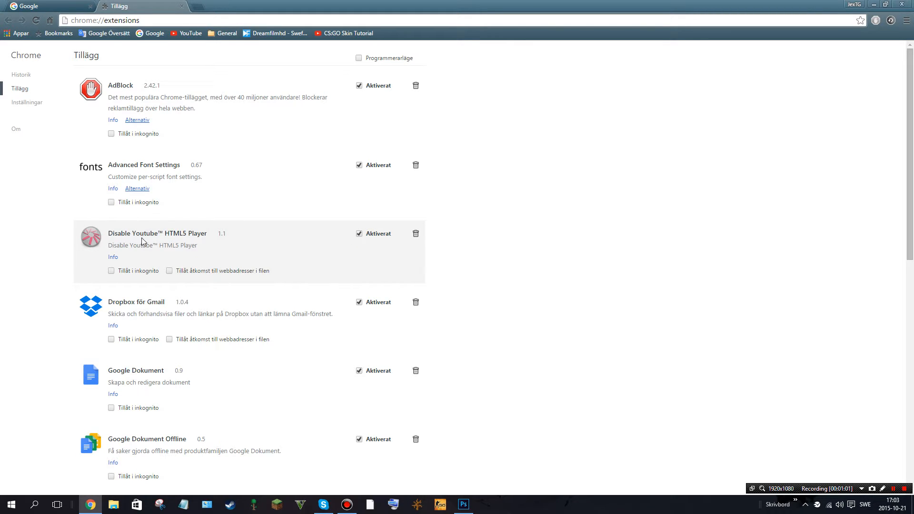
{"action": "left_click", "coordinate": [359, 233]}
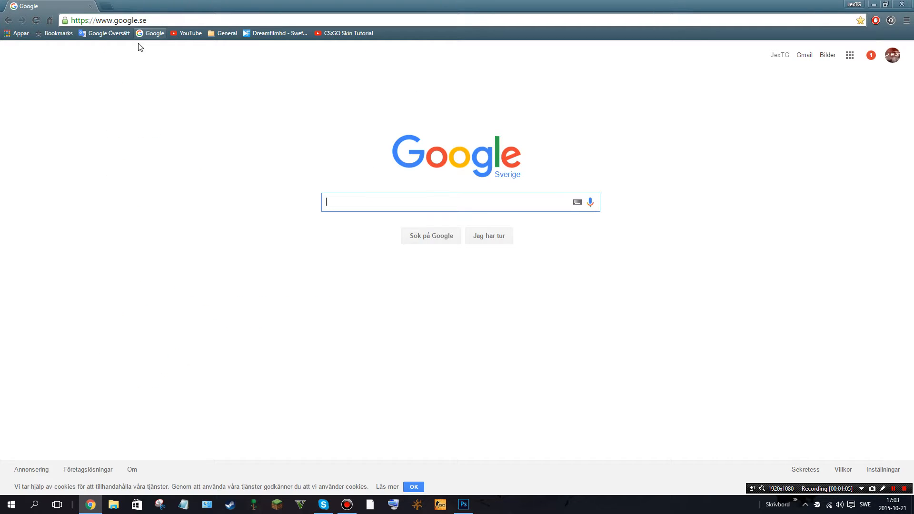
Use the YouTube bookmark to reach the Best Sports Vines 2015 AUGUST Week 4 video
{"action": "left_click", "coordinate": [190, 34]}
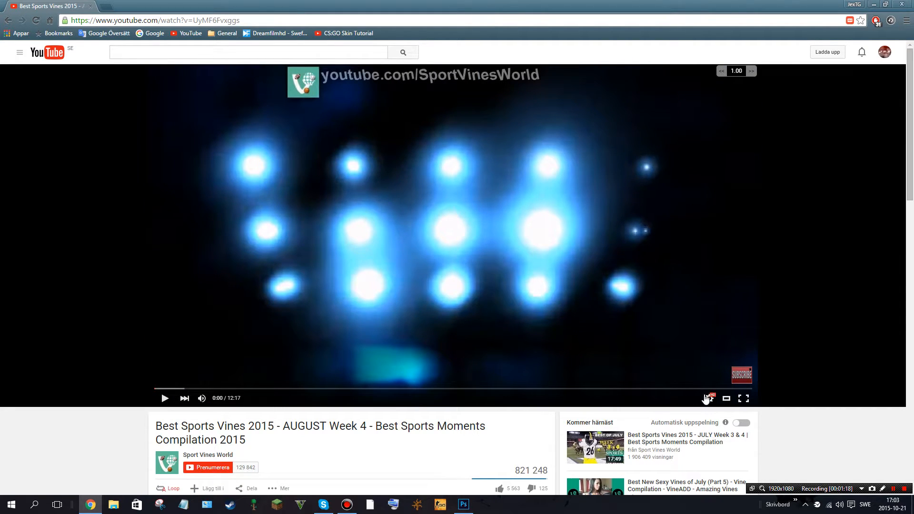
{"action": "left_click", "coordinate": [709, 398]}
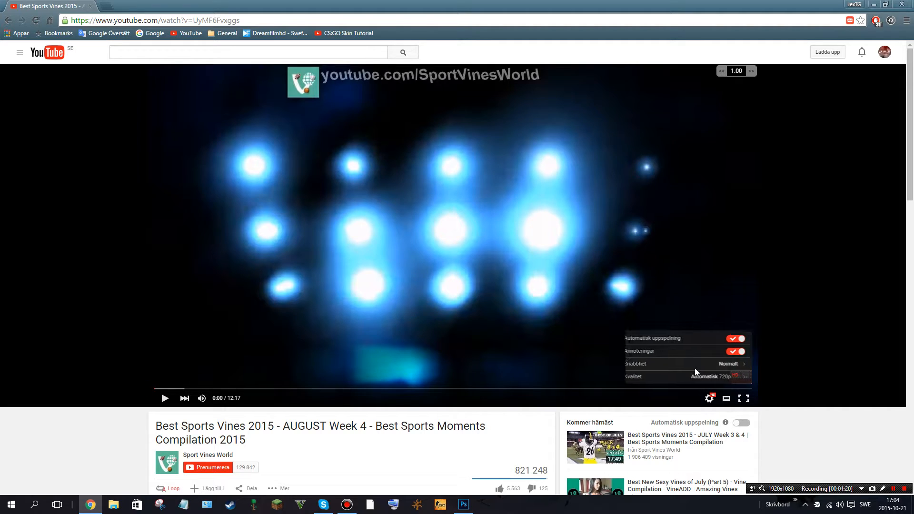
{"action": "left_click", "coordinate": [635, 364]}
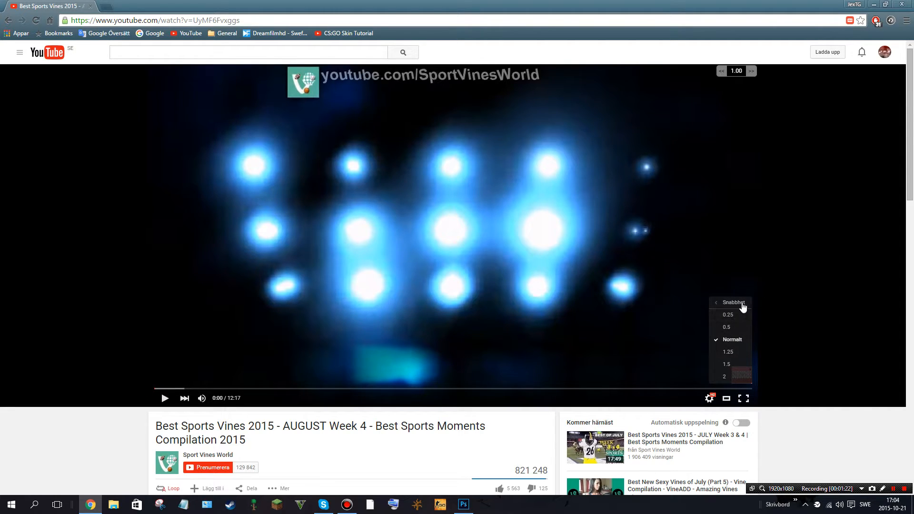
{"action": "left_click", "coordinate": [716, 303]}
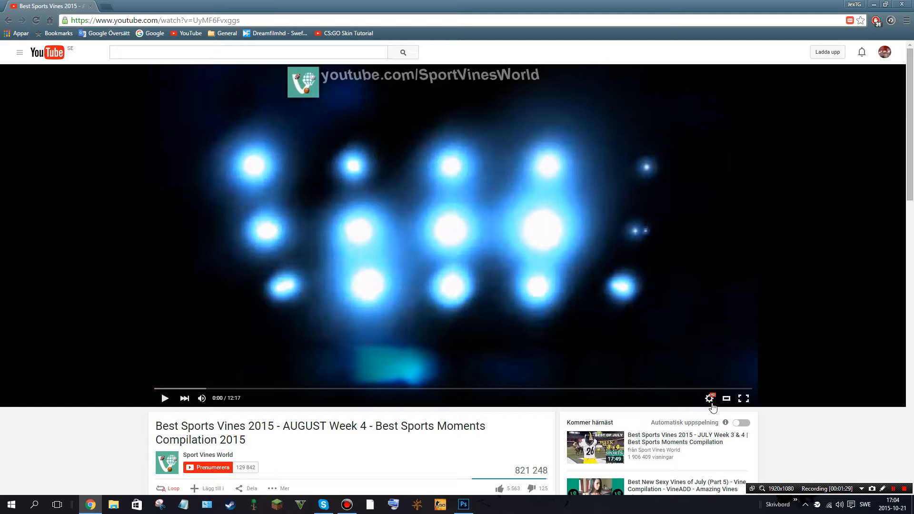
{"action": "mouse_move", "coordinate": [839, 32]}
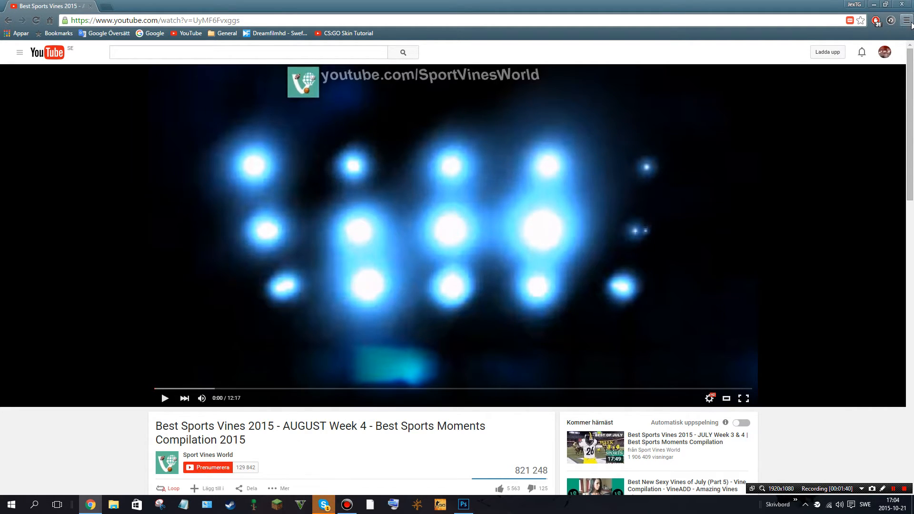
{"action": "left_click", "coordinate": [905, 20]}
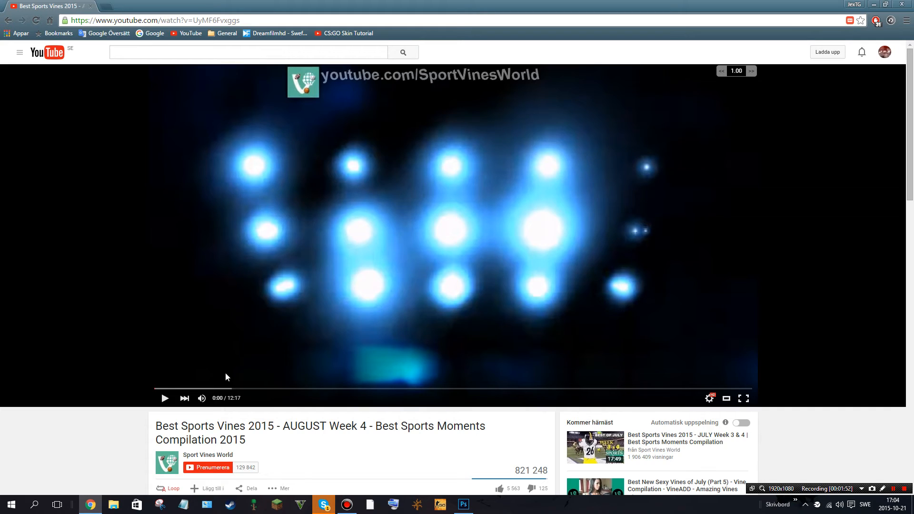
{"action": "mouse_move", "coordinate": [335, 286]}
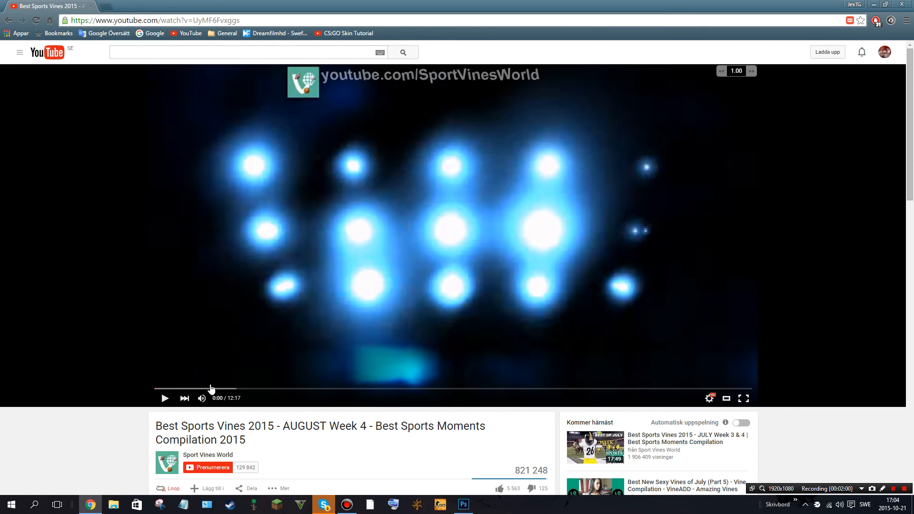
{"action": "mouse_move", "coordinate": [320, 275]}
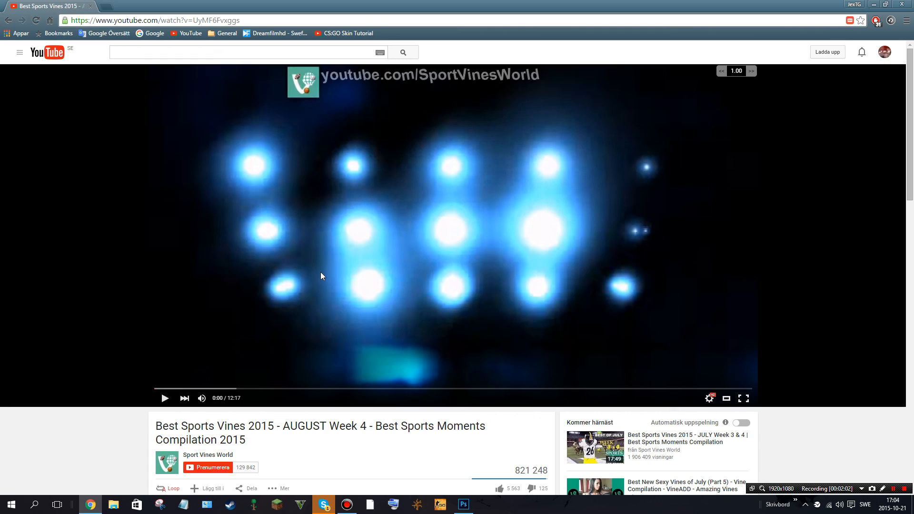